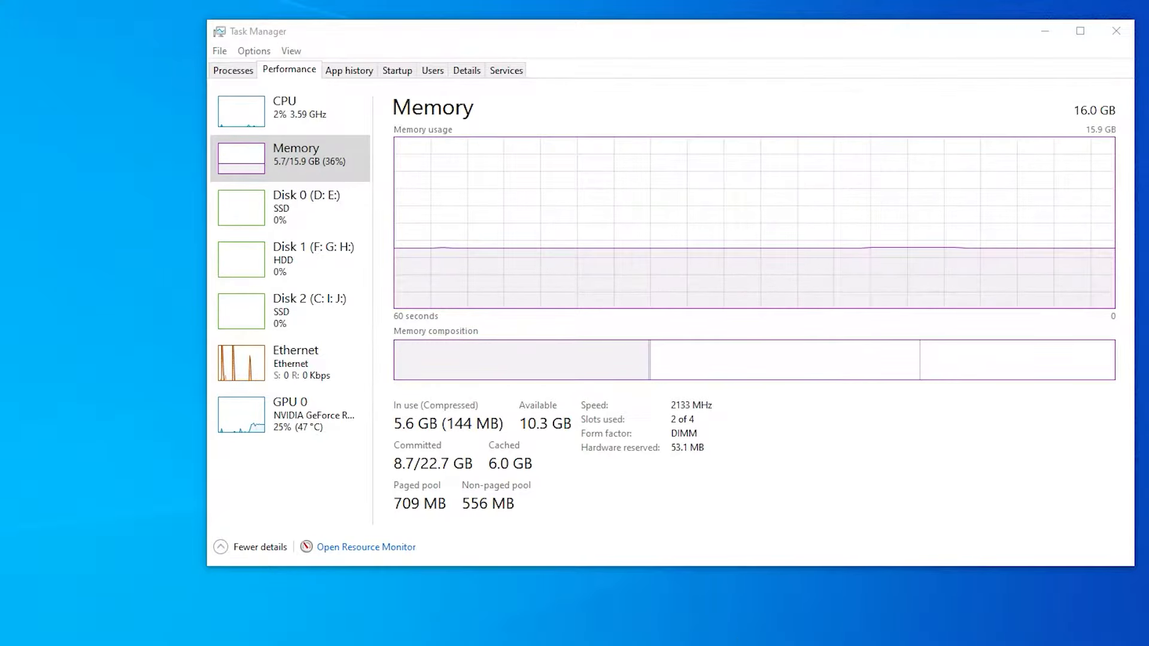
pyautogui.moveTo(948, 401)
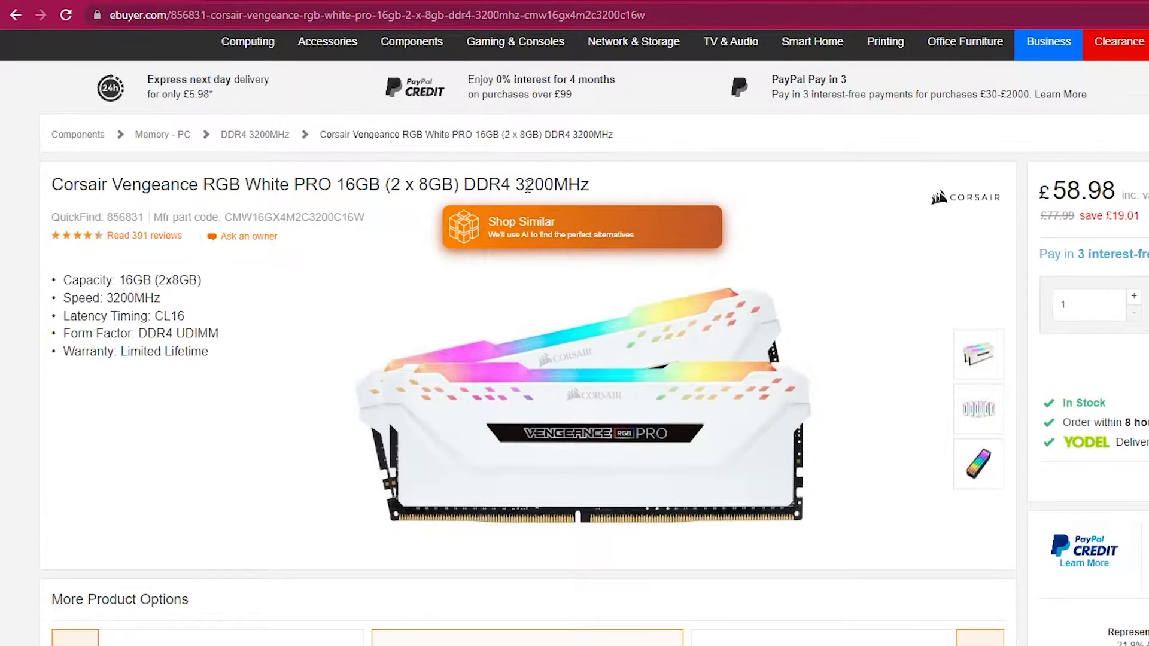
# - Show the kit's Technical Specification and highlight its tested 3200 MHz rating
pyautogui.scroll(-3)
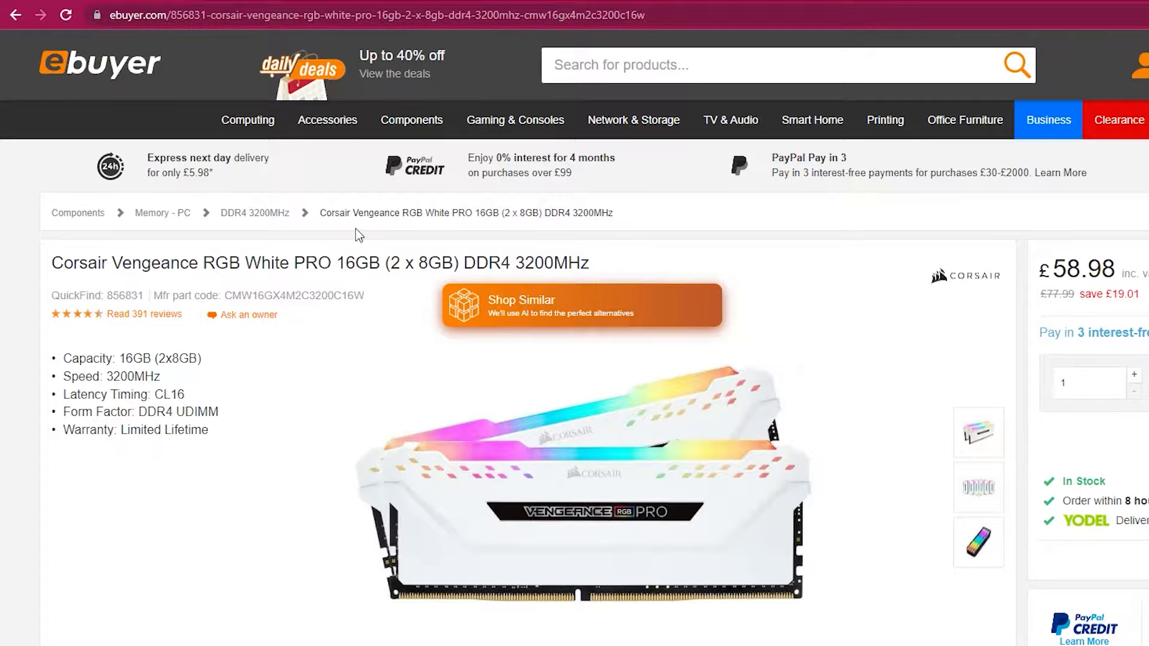
pyautogui.scroll(-3)
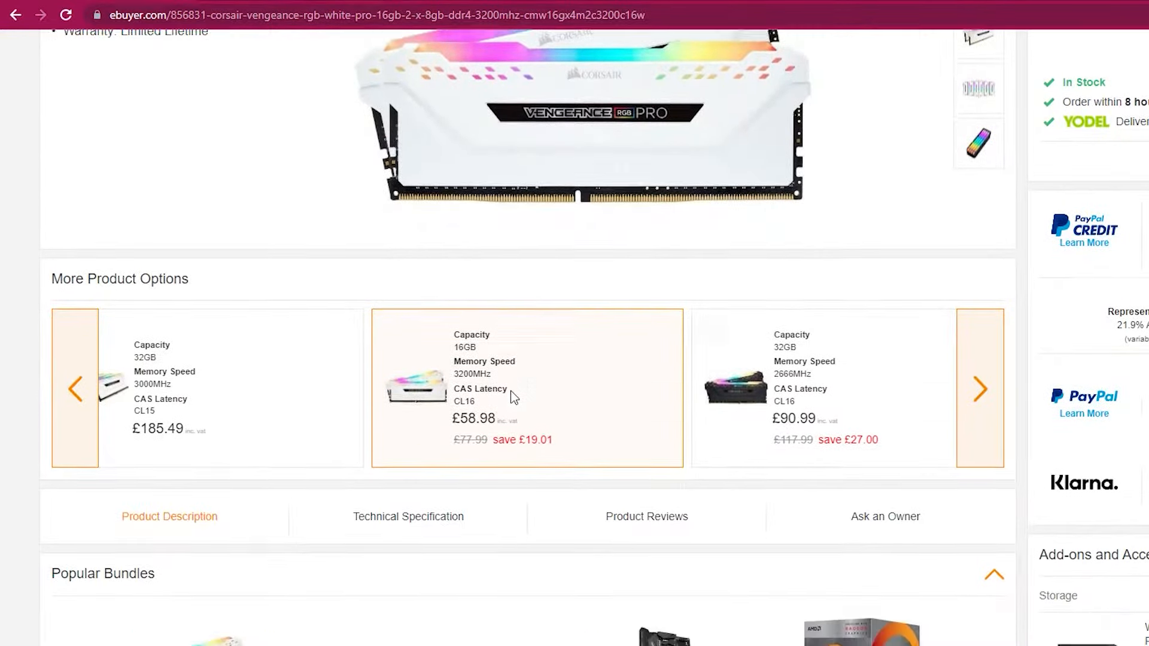
pyautogui.click(408, 515)
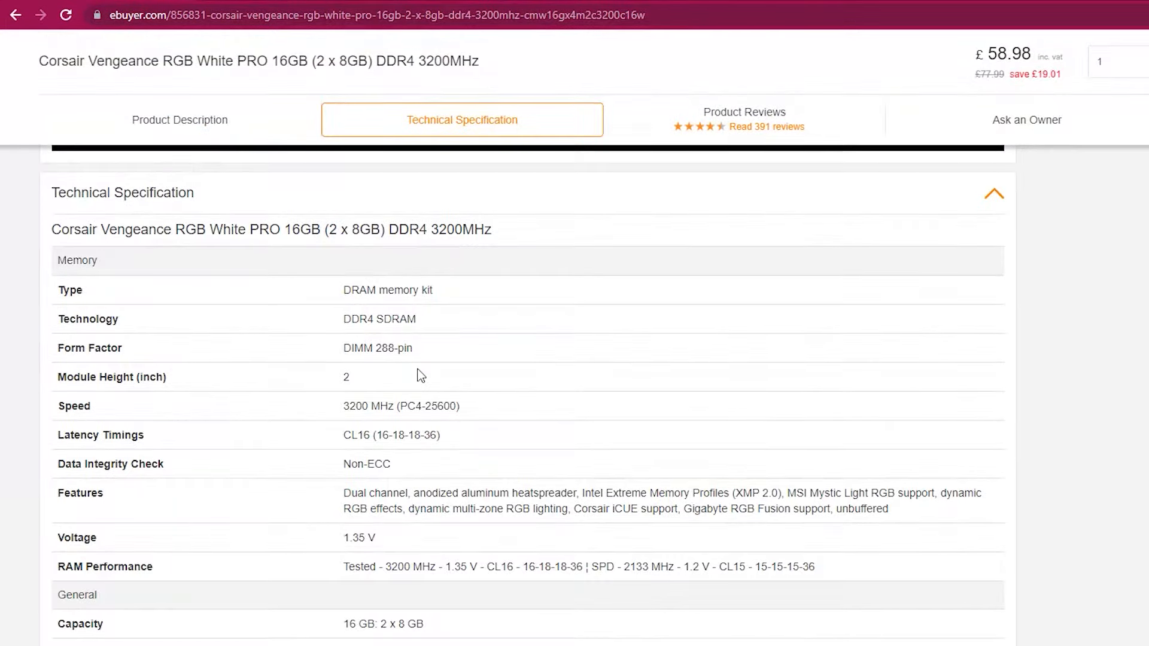
pyautogui.scroll(-3)
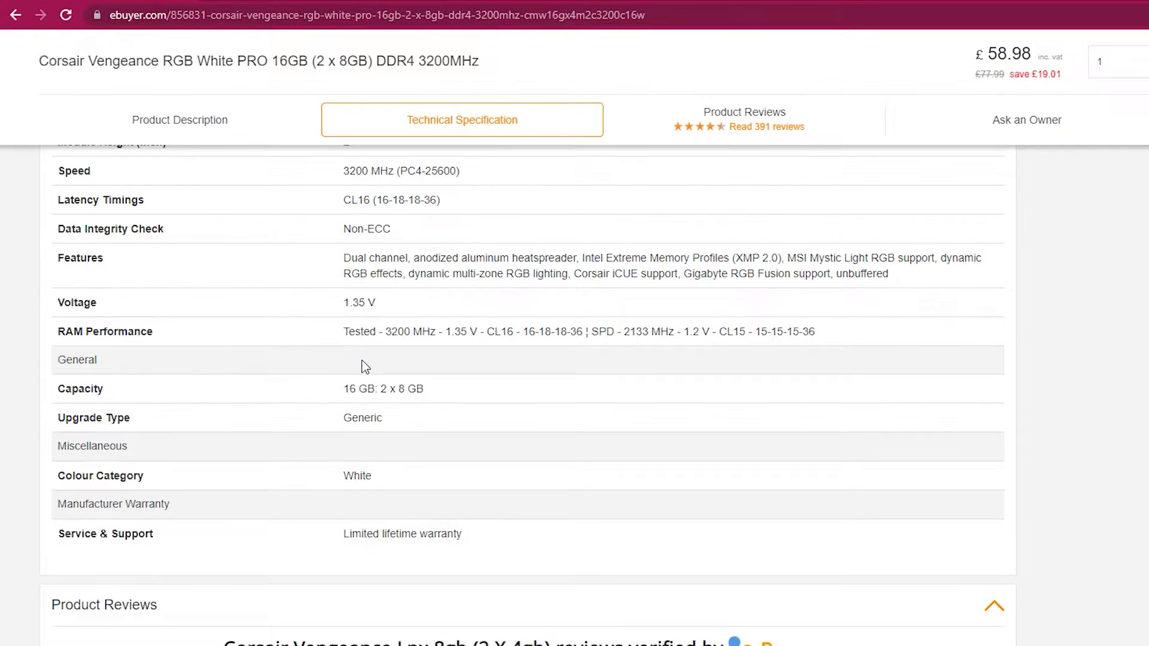
pyautogui.moveTo(447, 352)
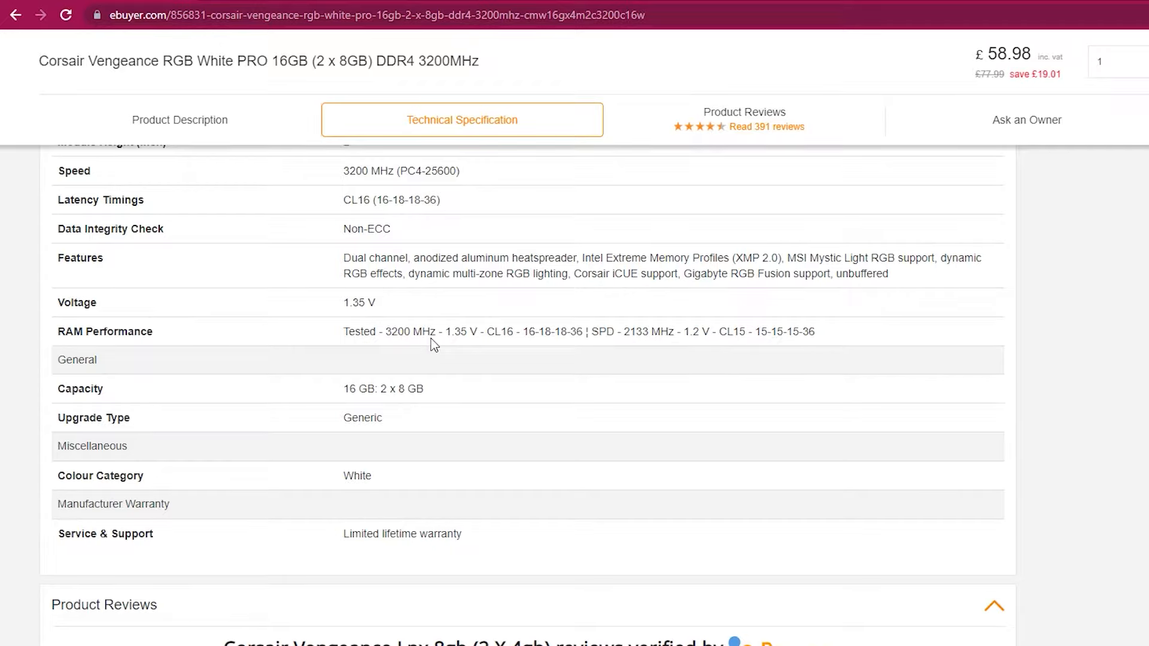
pyautogui.doubleClick(455, 332)
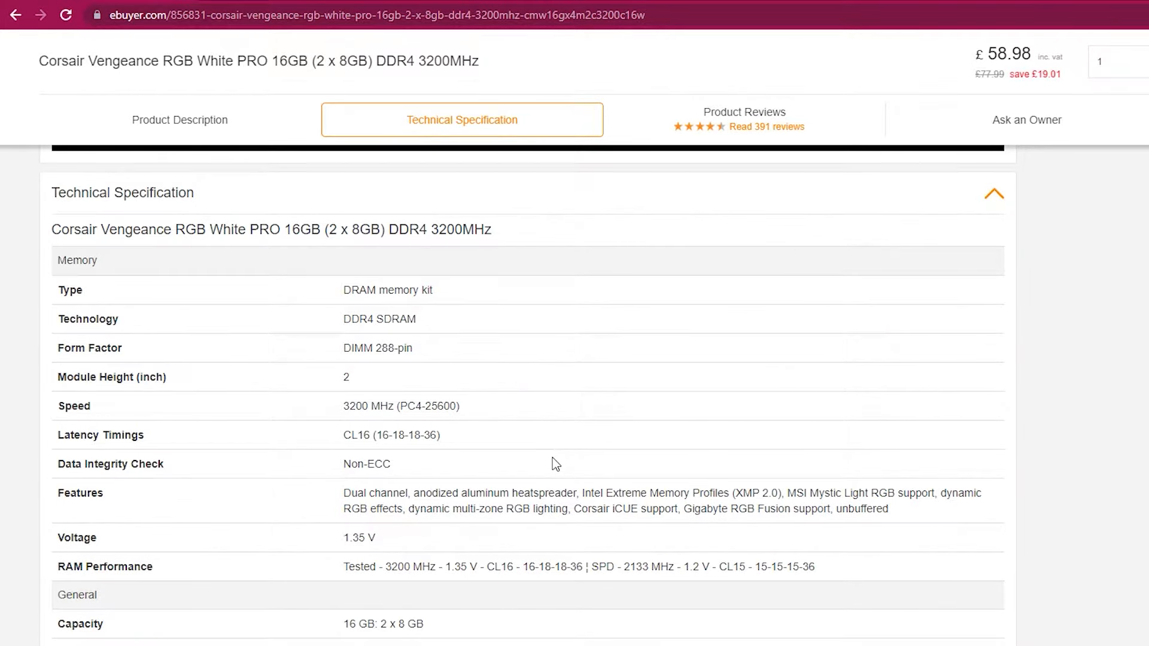
pyautogui.moveTo(335, 567)
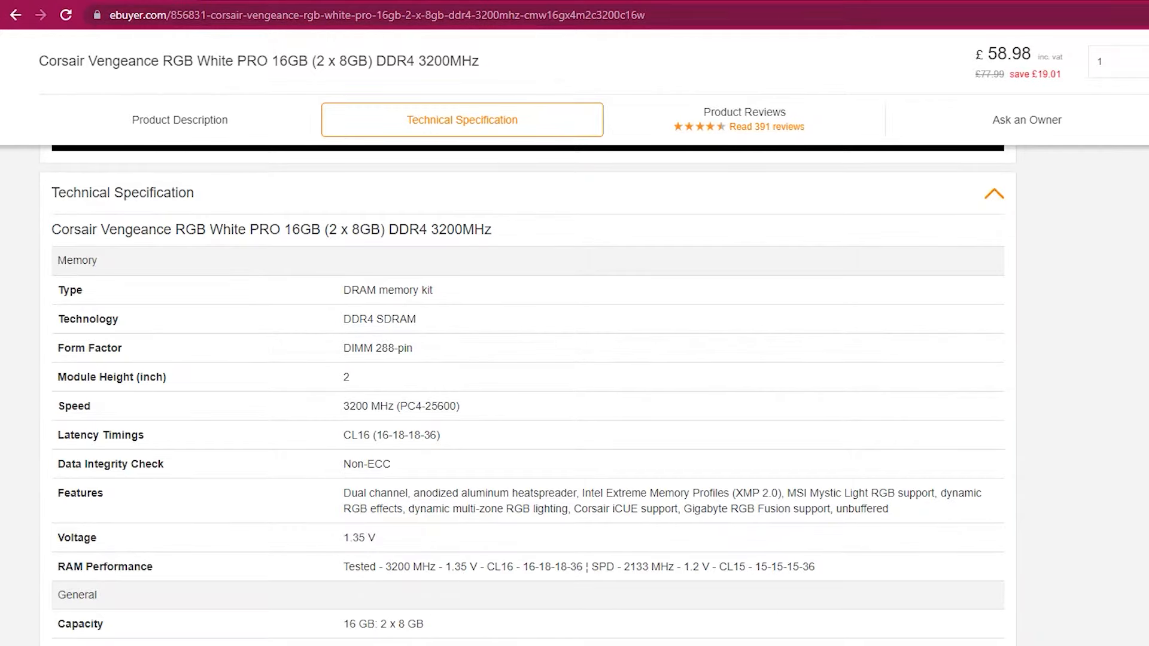
pyautogui.moveTo(1076, 511)
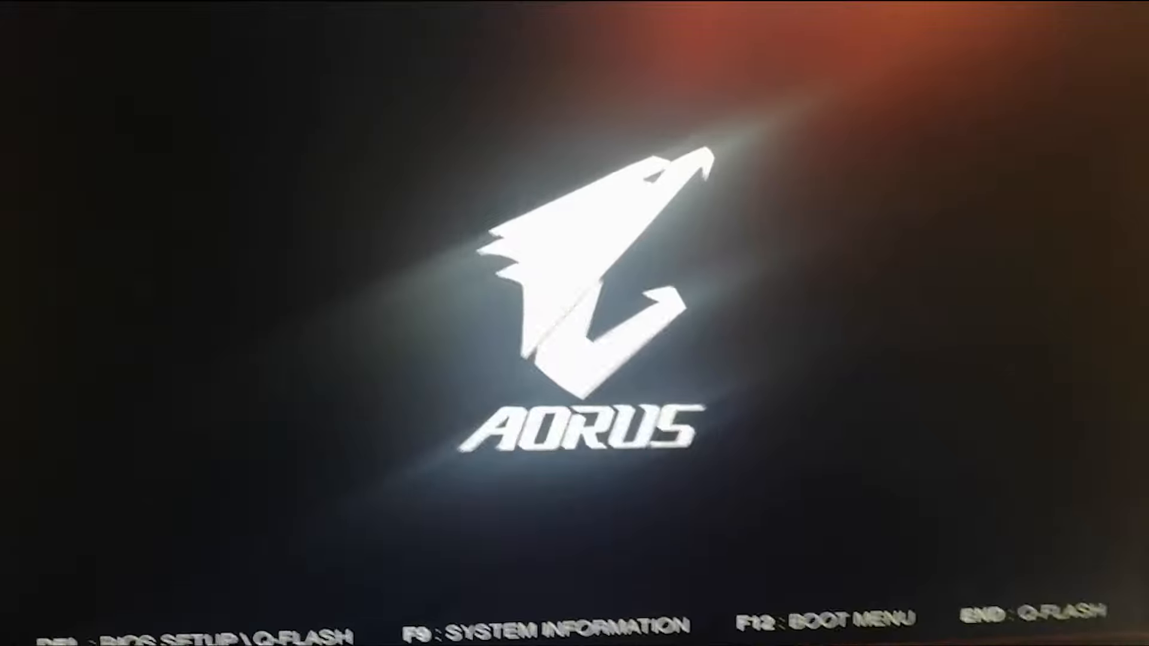
# - Enter BIOS at boot and set Extreme Memory Profile (X.M.P.) to Disabled under Advanced Memory Settings
pyautogui.press('Del')
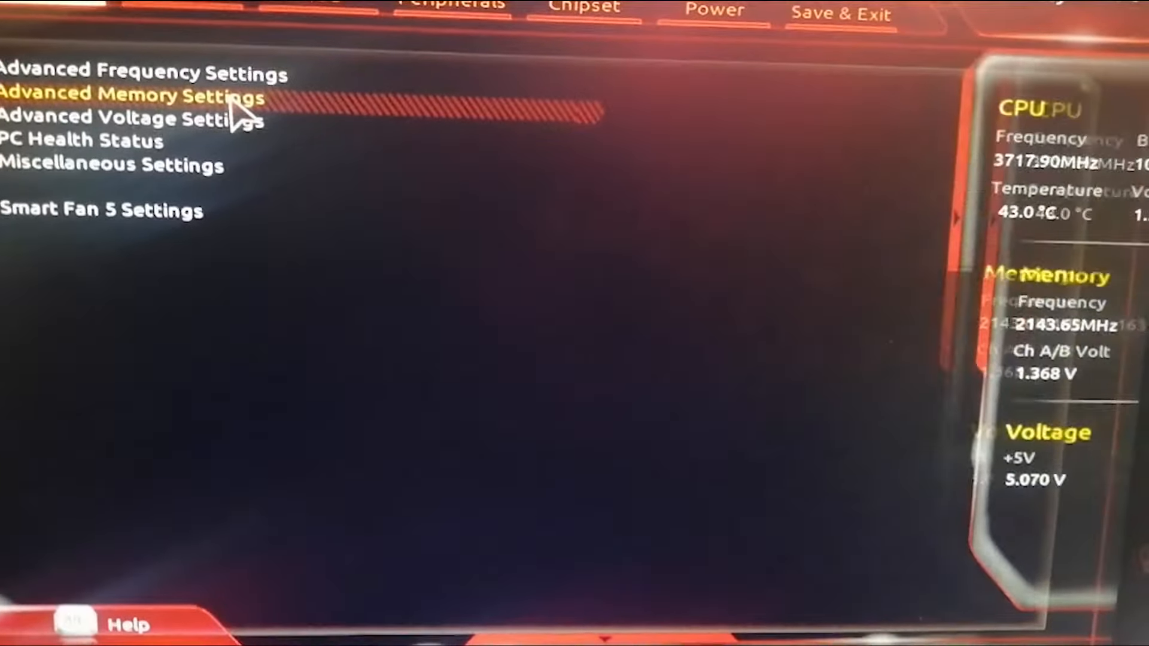
pyautogui.click(131, 93)
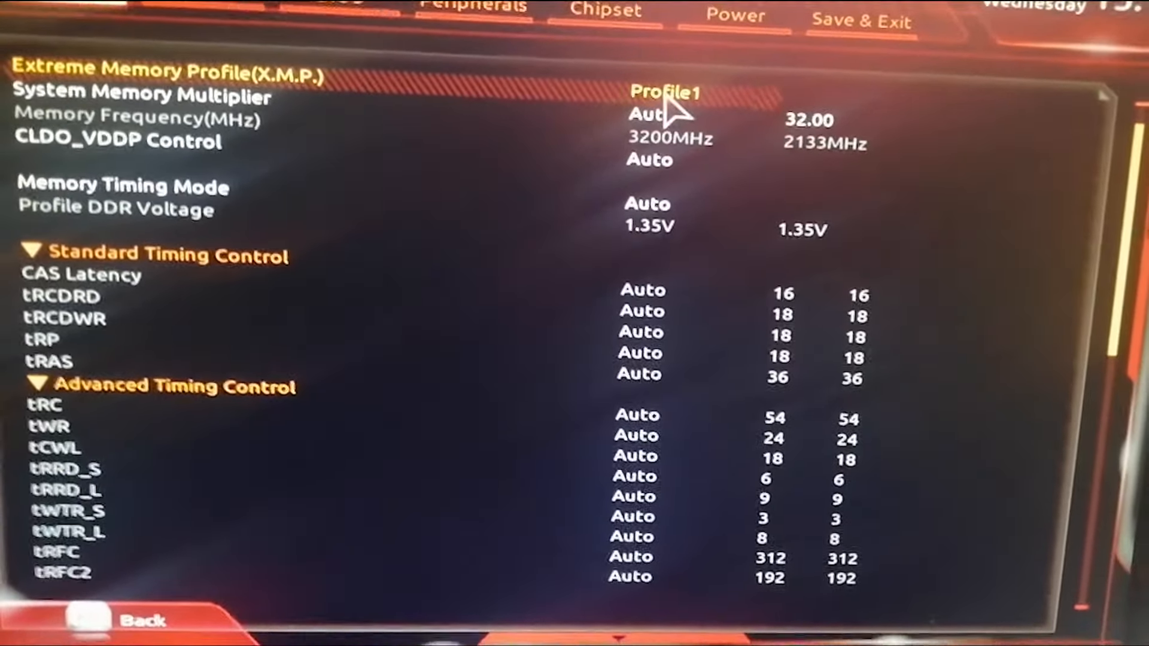
pyautogui.click(663, 92)
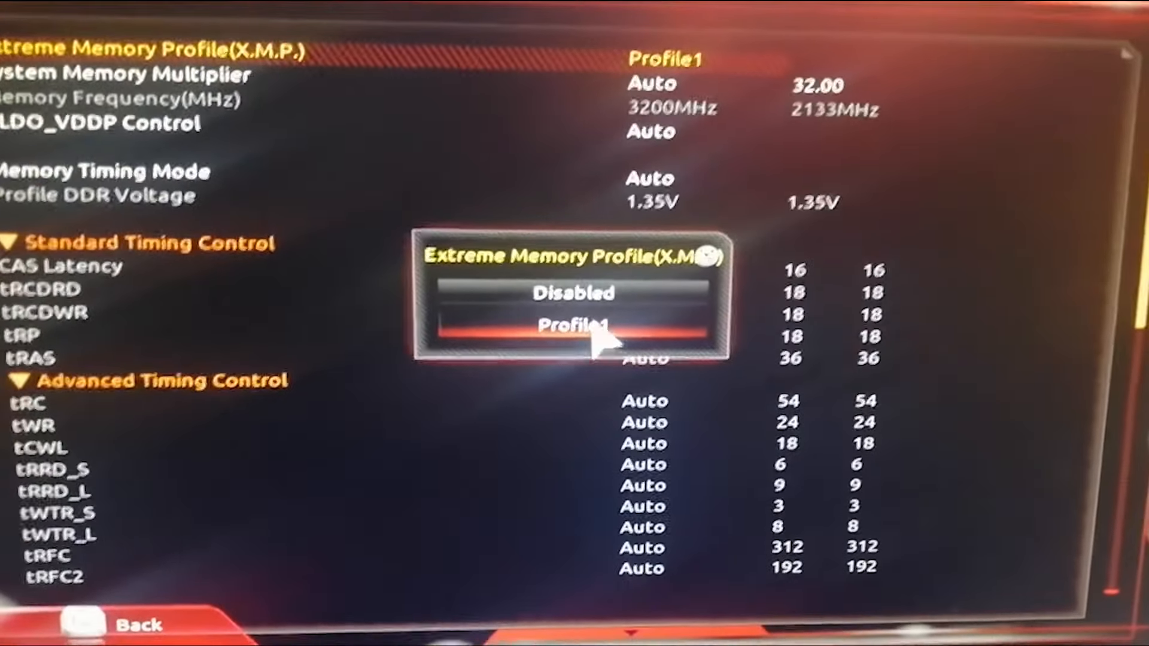
pyautogui.click(574, 293)
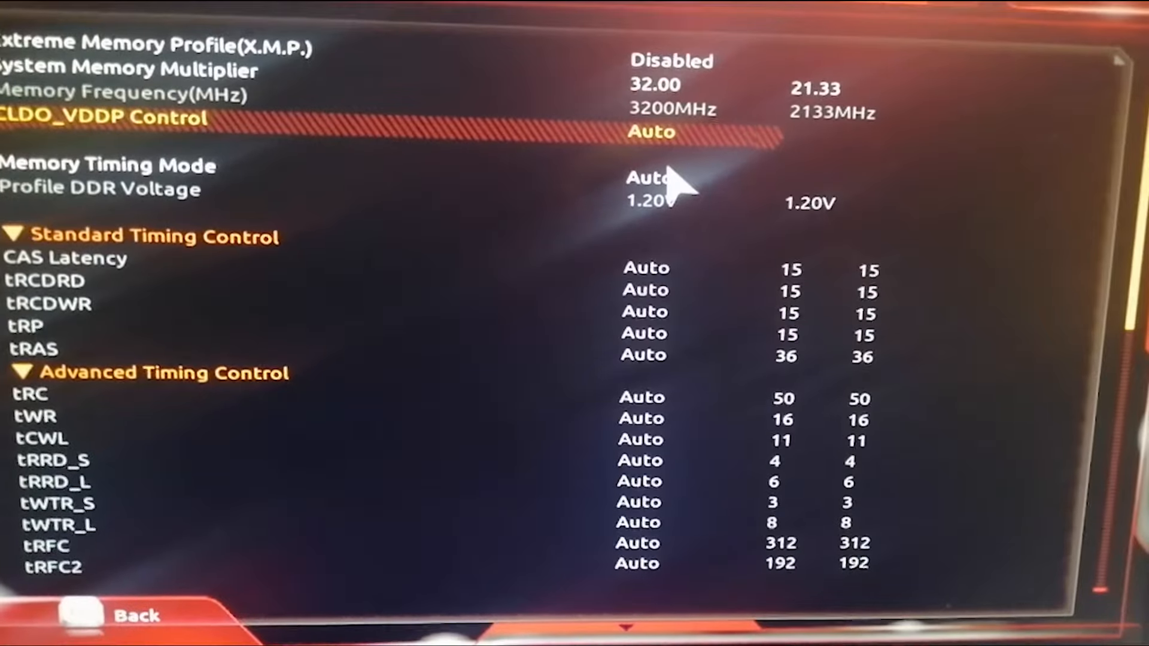
# - Set Memory Timing Mode to Manual with CAS Latency 16 and the tRCDRD value entered
pyautogui.click(651, 178)
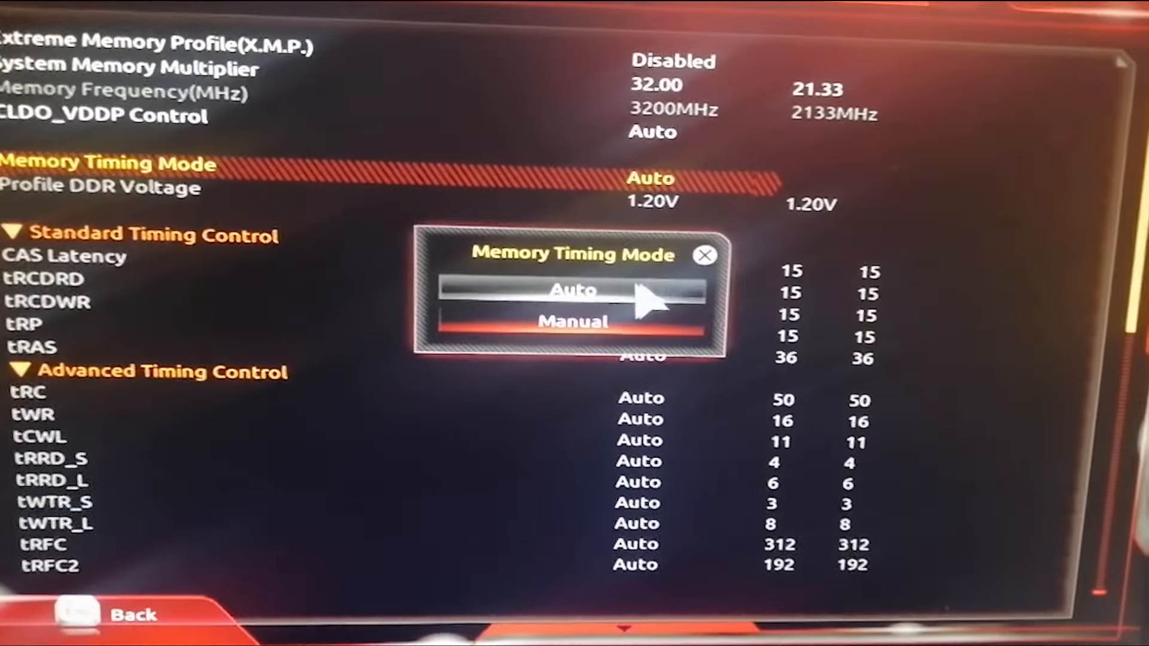
pyautogui.click(572, 322)
pyautogui.write('1')
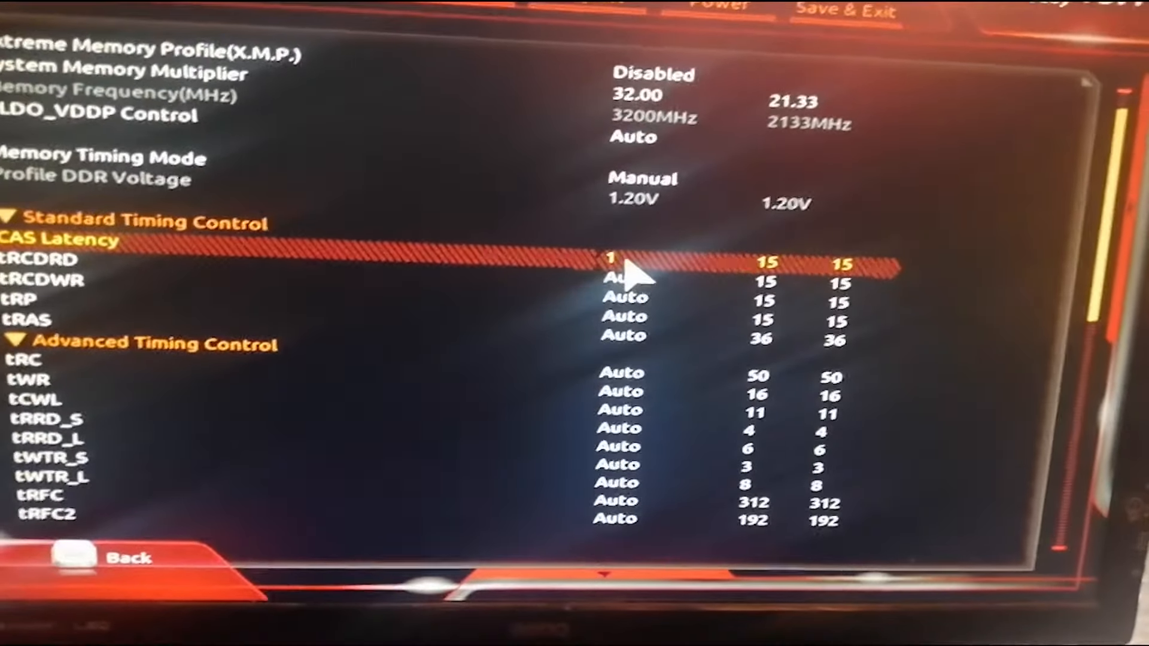
pyautogui.press('Down')
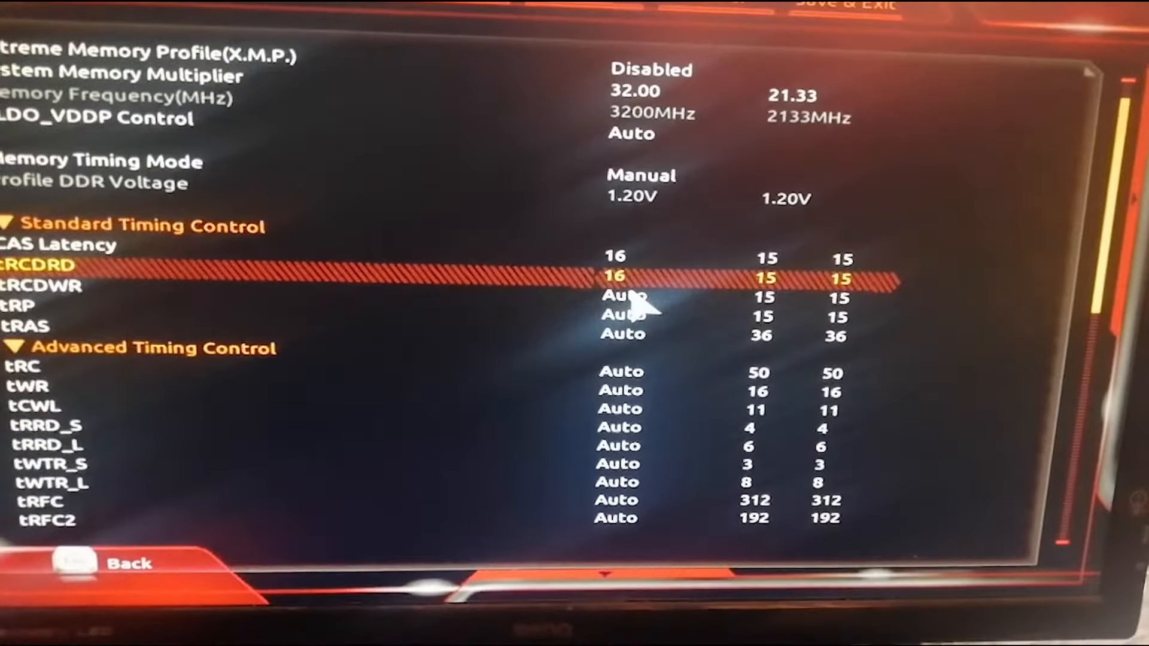
pyautogui.press('Down')
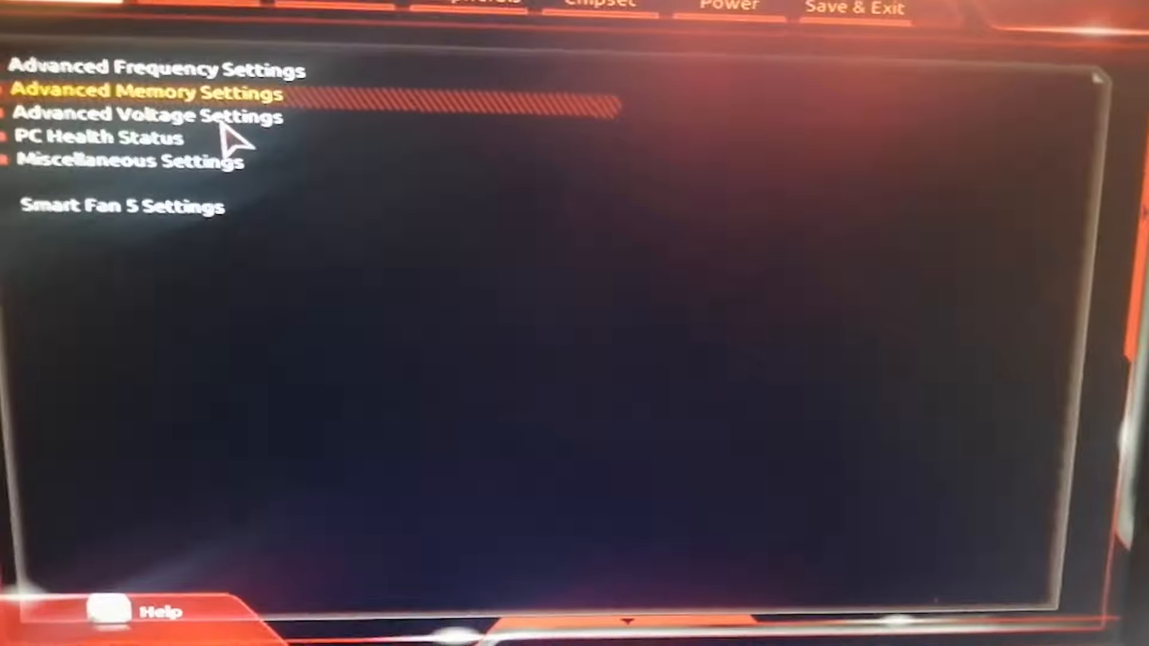
pyautogui.click(151, 115)
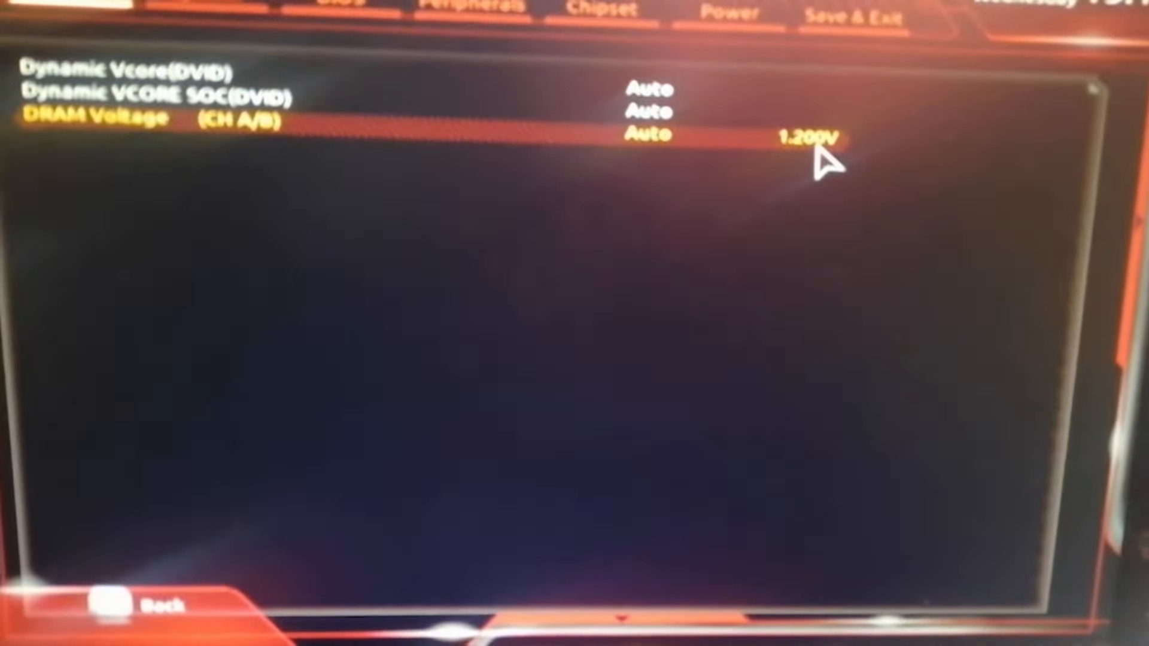
pyautogui.click(646, 134)
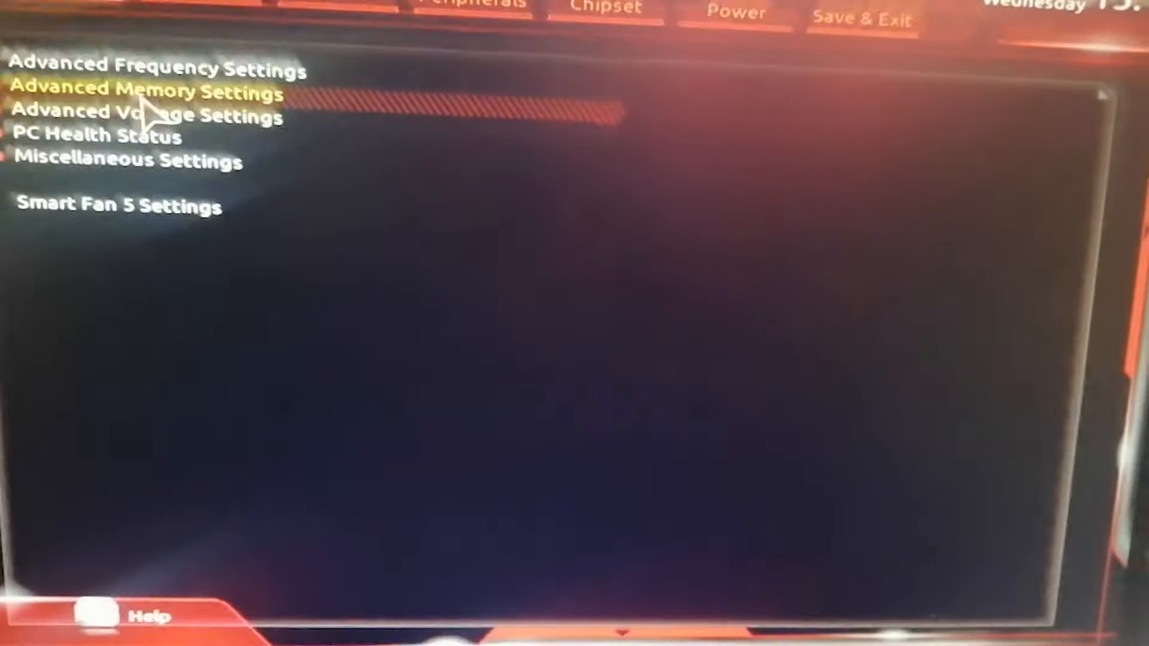
pyautogui.click(146, 91)
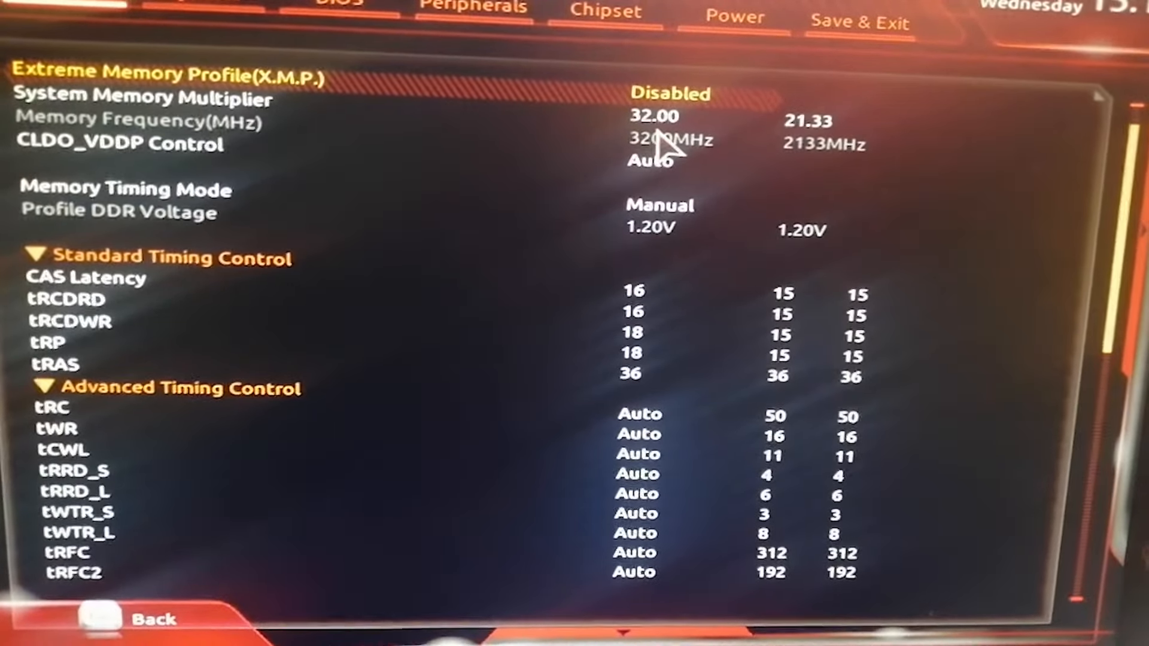
pyautogui.moveTo(432, 322)
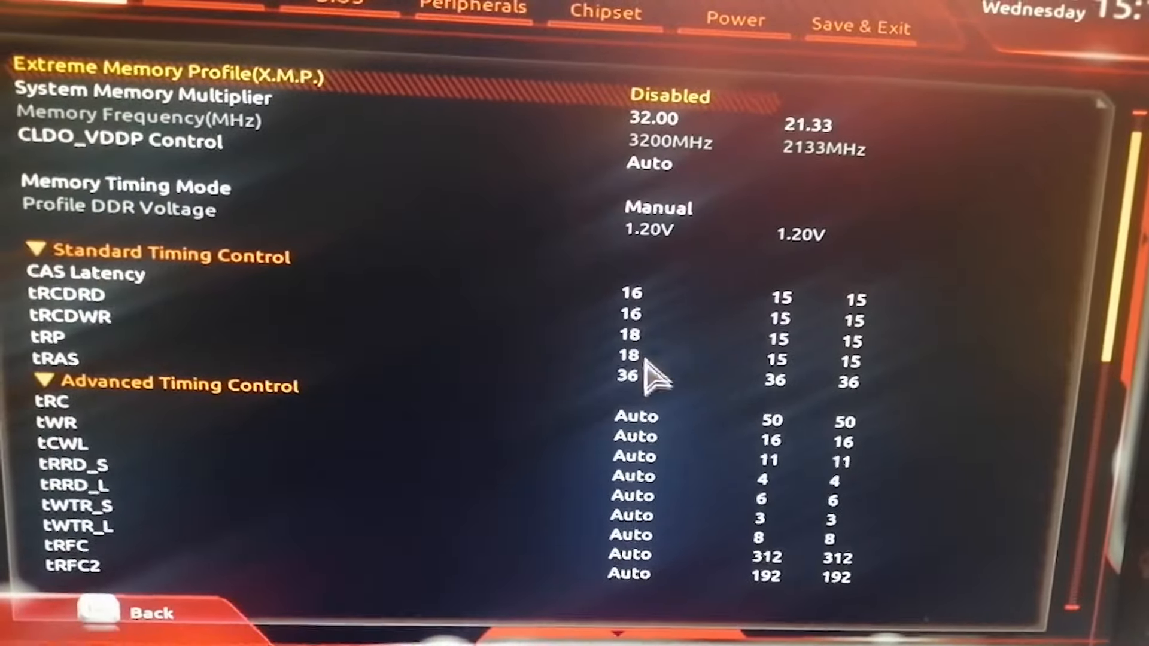
# - Save the BIOS configuration and reset via Save & Exit Setup
pyautogui.click(858, 27)
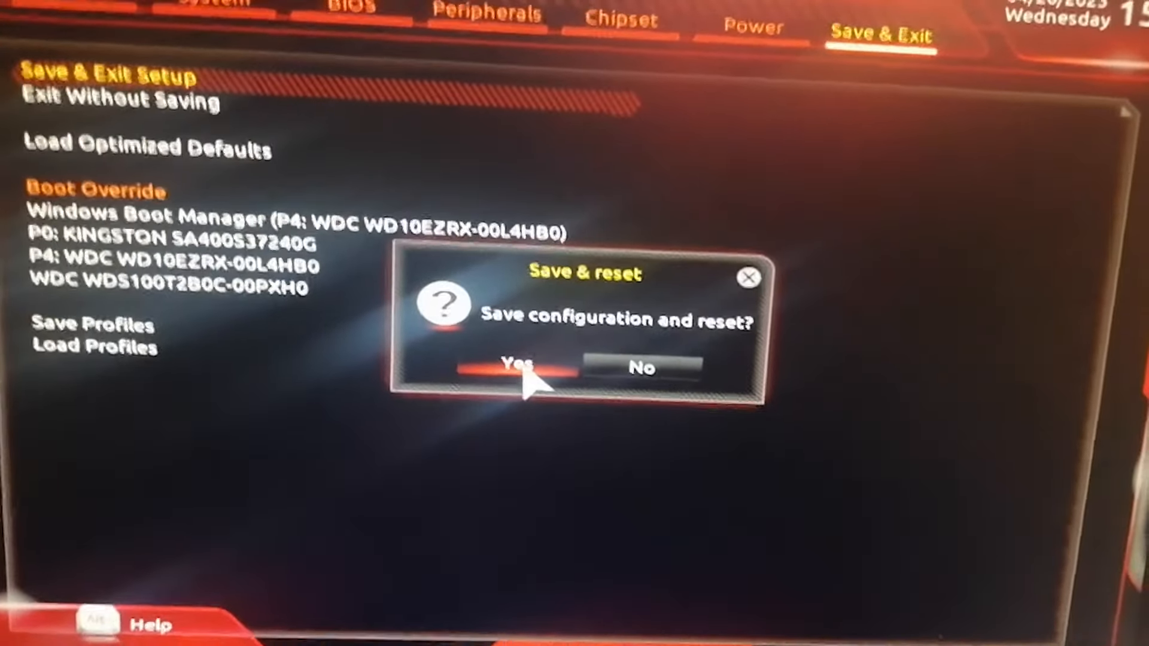
pyautogui.click(518, 366)
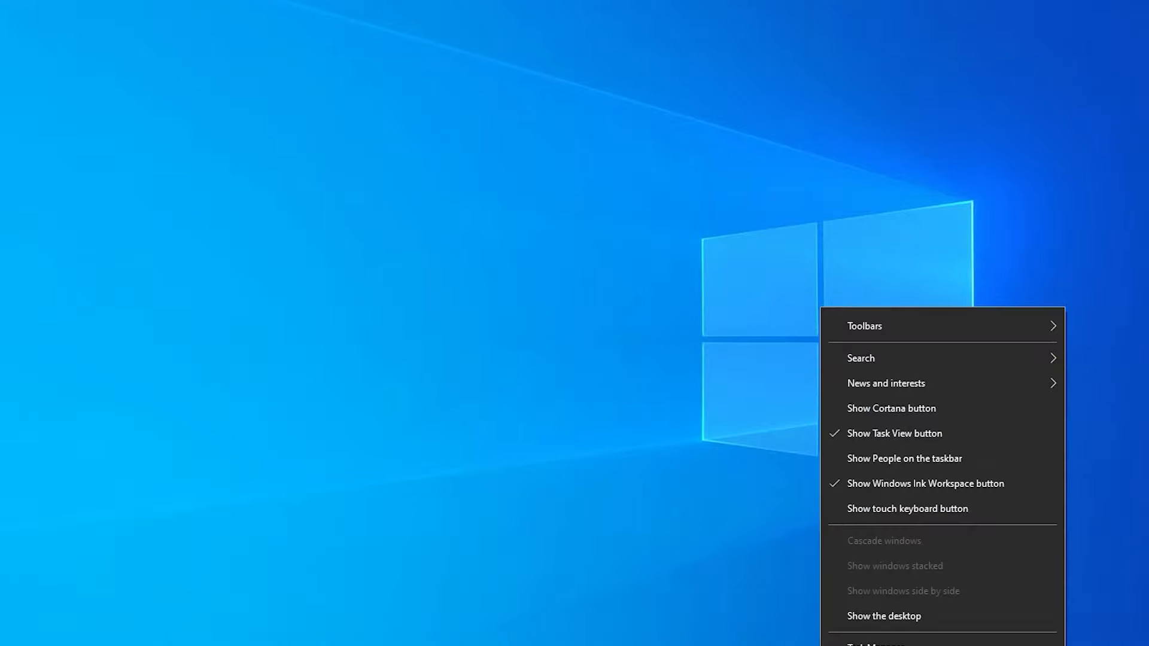
# - Launch Task Manager and view the Memory performance page reporting 3200 MHz
pyautogui.click(877, 644)
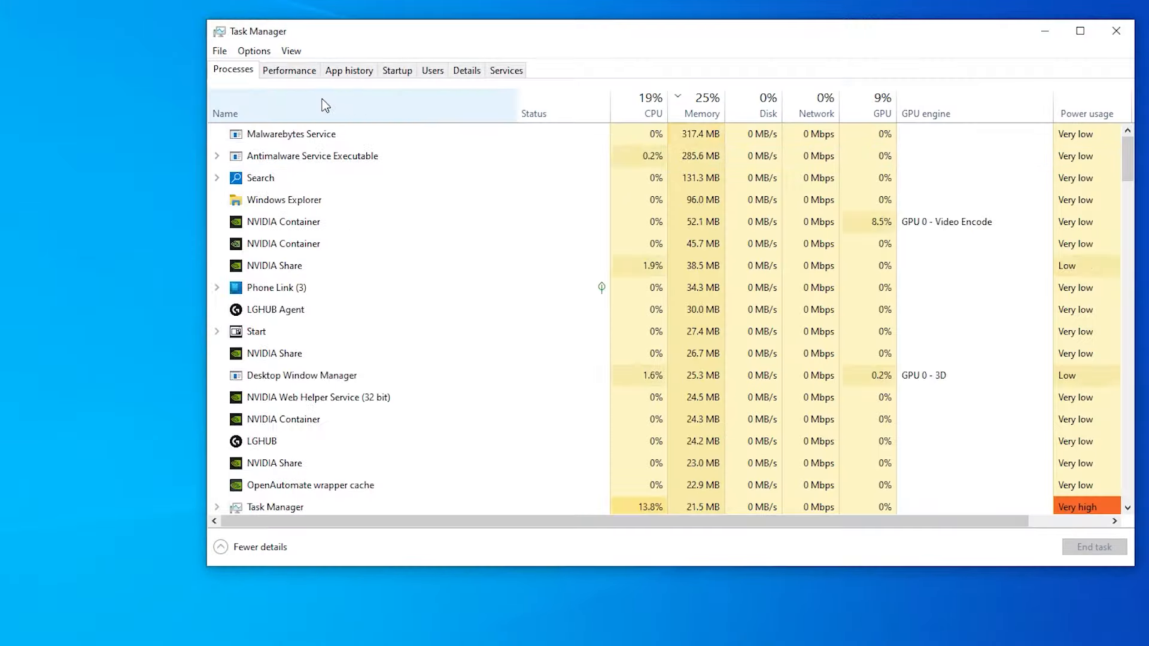
pyautogui.click(289, 70)
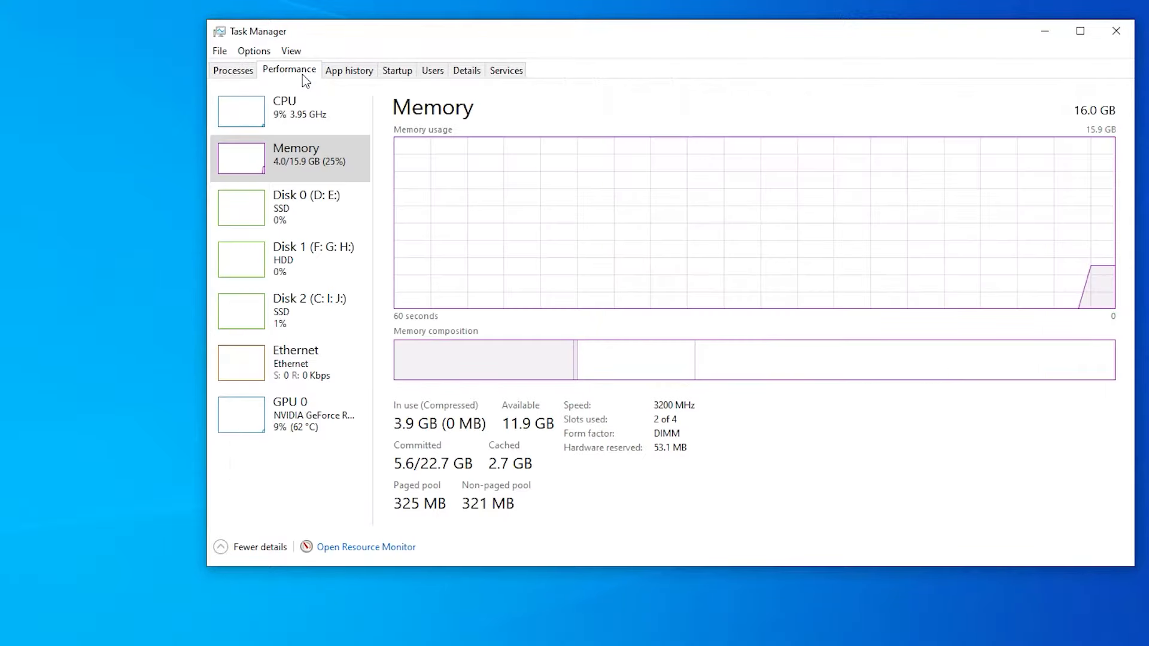
pyautogui.moveTo(703, 416)
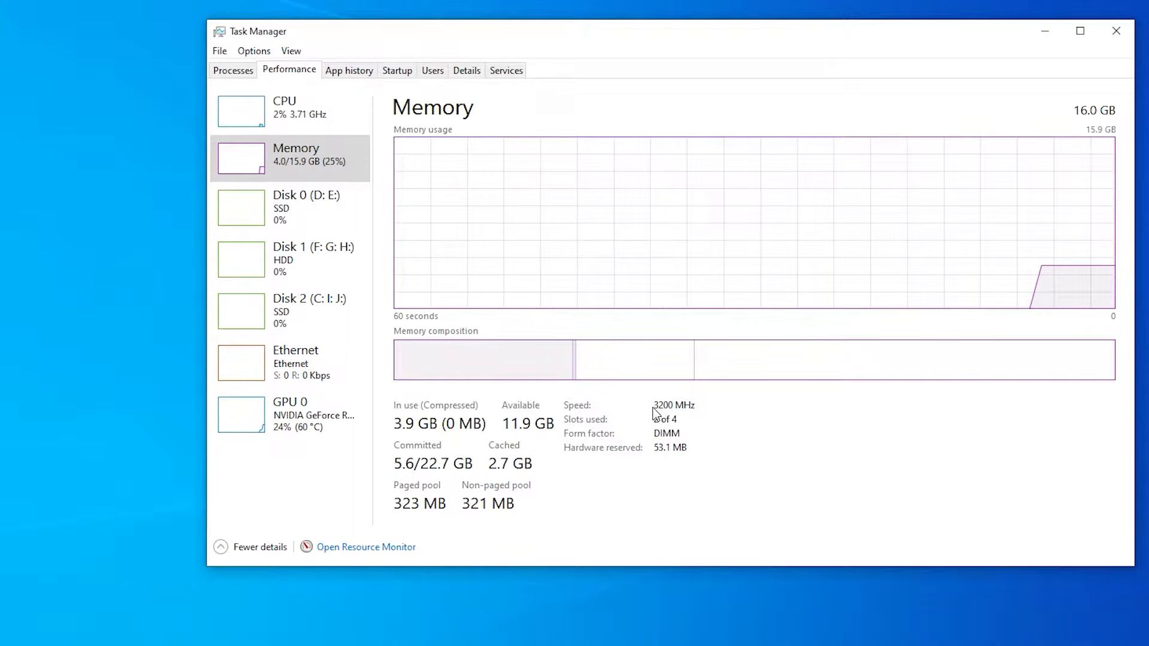
pyautogui.moveTo(969, 91)
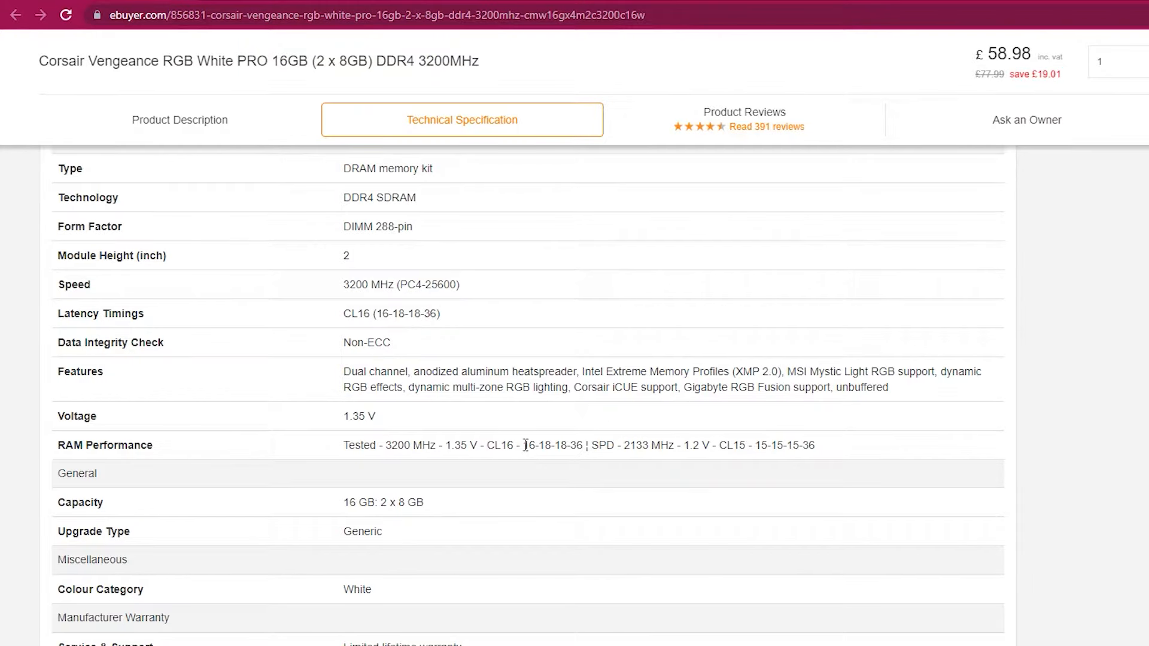
pyautogui.moveTo(352, 462)
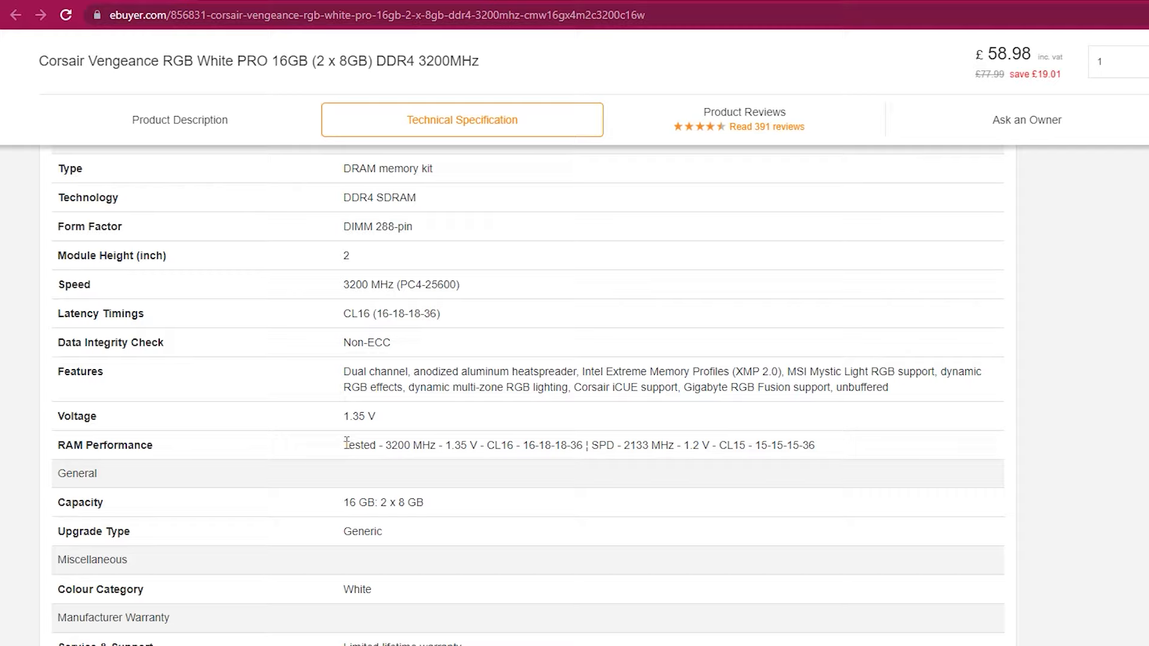
pyautogui.moveTo(577, 480)
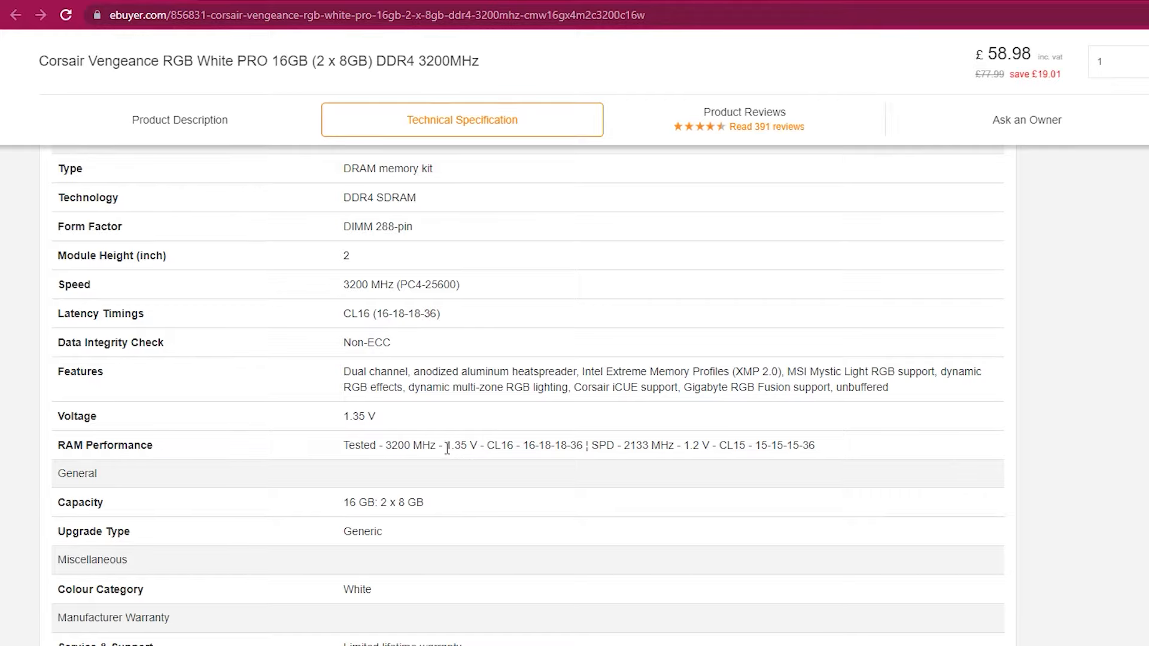
pyautogui.doubleClick(461, 445)
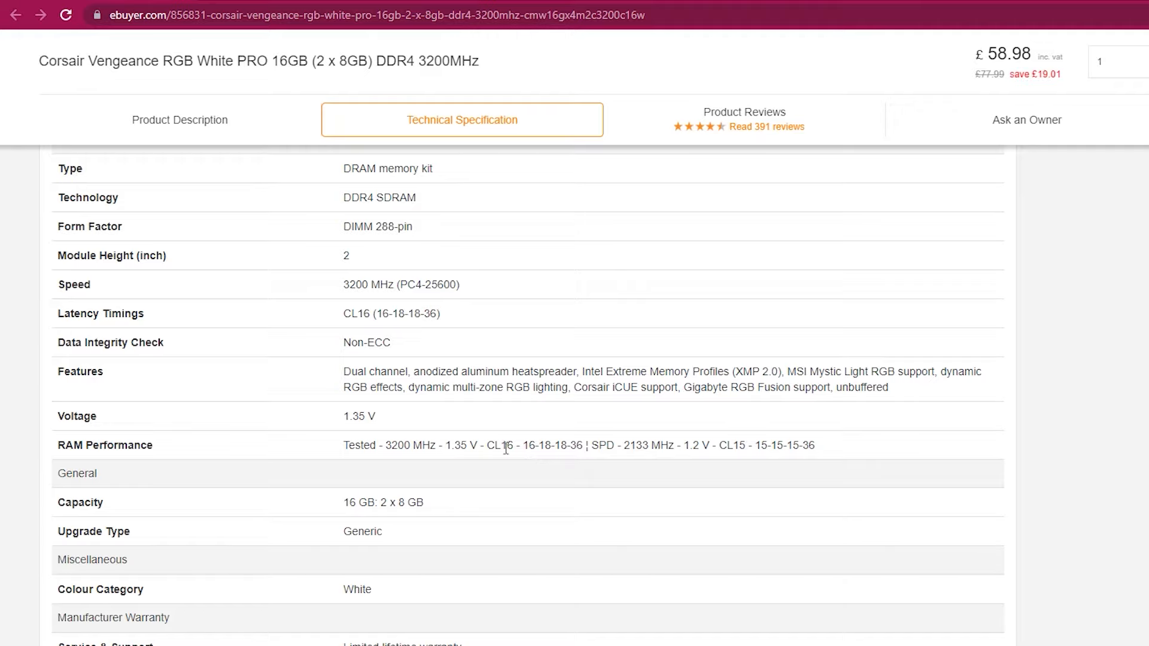
pyautogui.moveTo(556, 459)
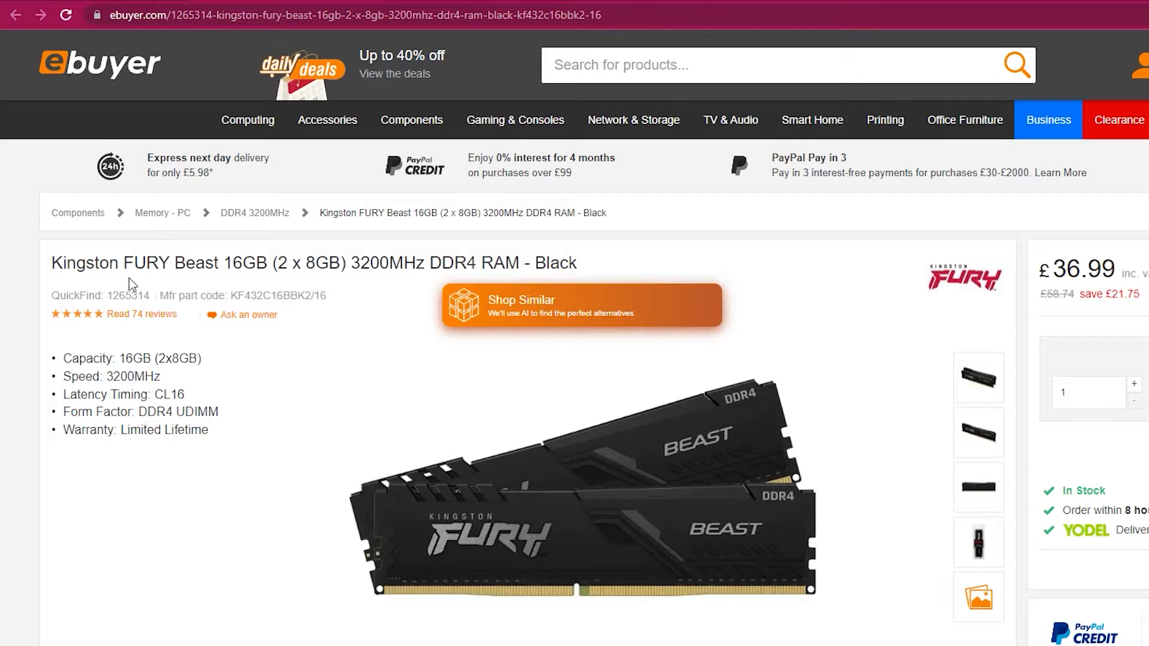
pyautogui.moveTo(334, 230)
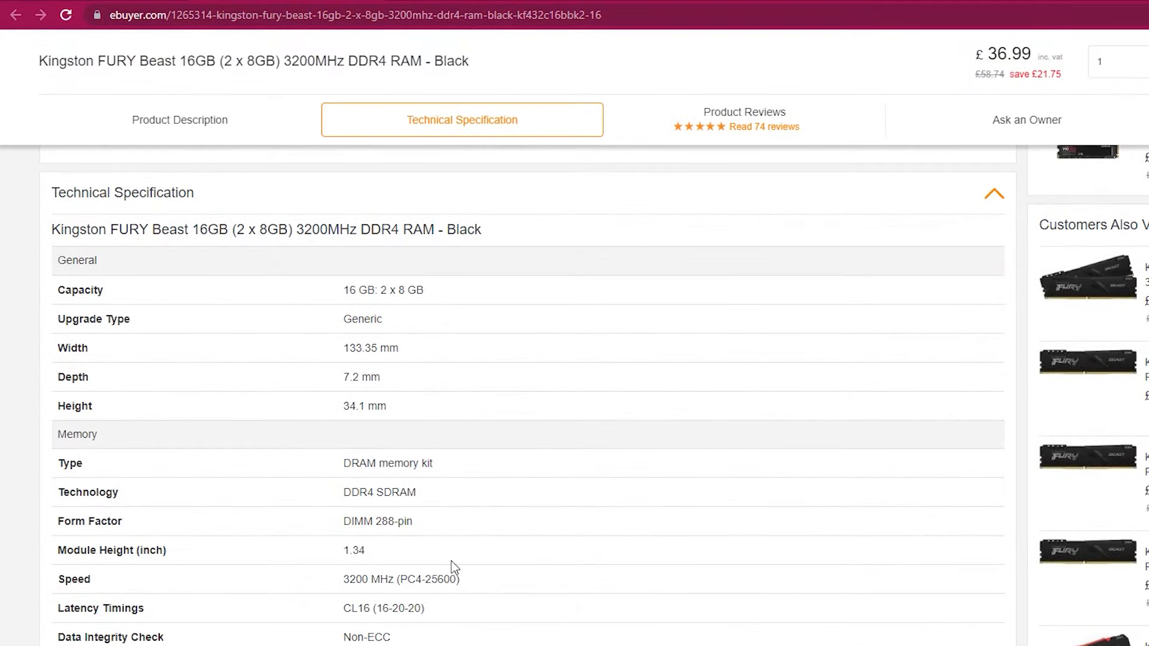
# - Scroll to the Kingston FURY Beast specification and highlight its SPD 2400 MHz profile
pyautogui.scroll(-3)
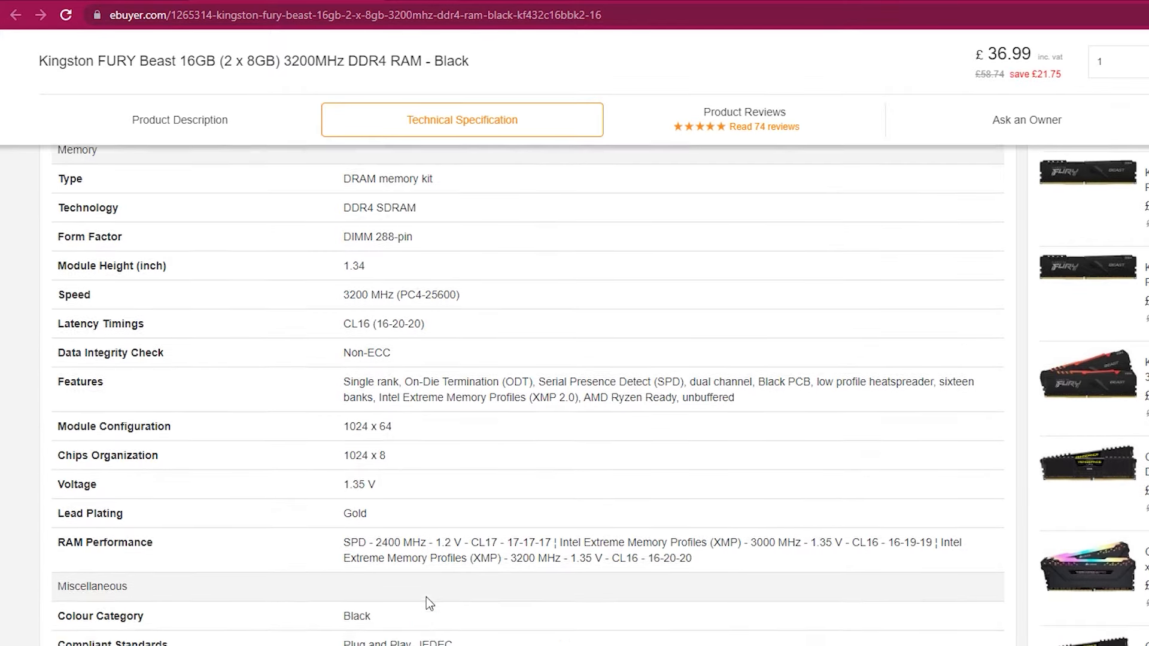
pyautogui.scroll(-3)
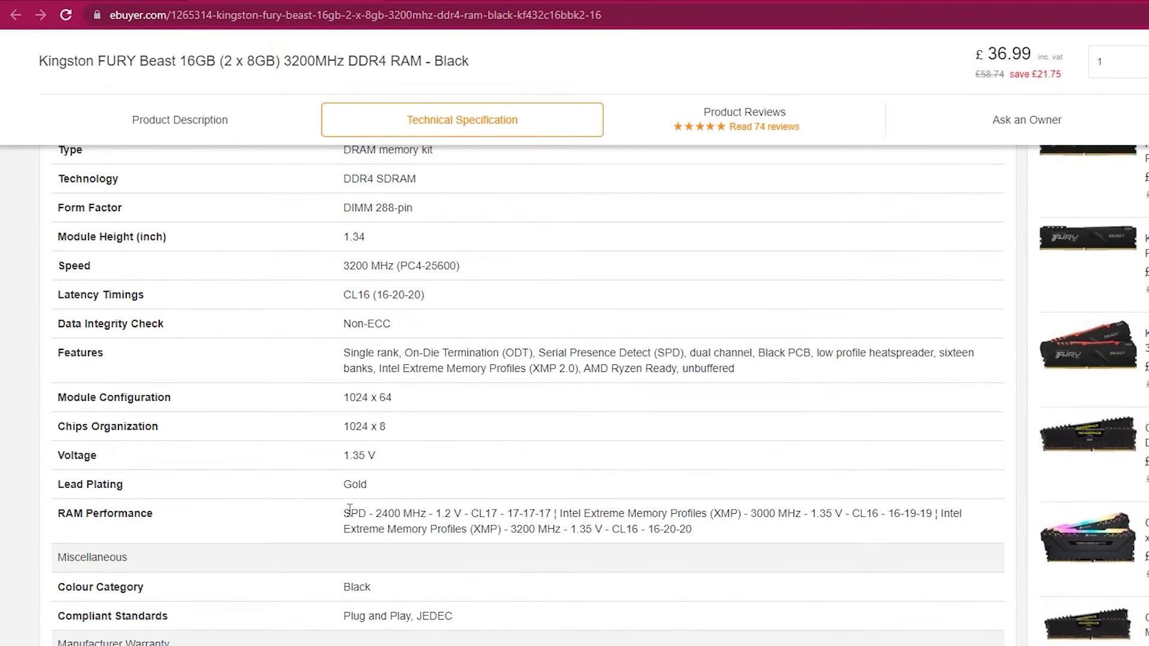
pyautogui.moveTo(343, 513); pyautogui.dragTo(421, 514)
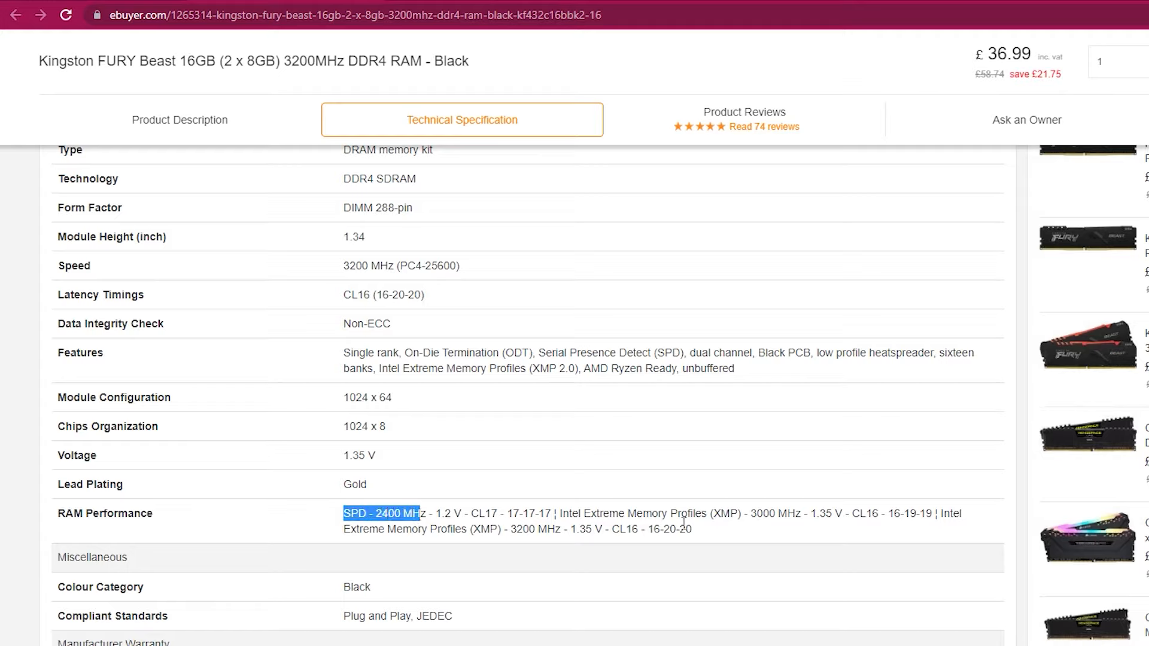
pyautogui.moveTo(753, 517)
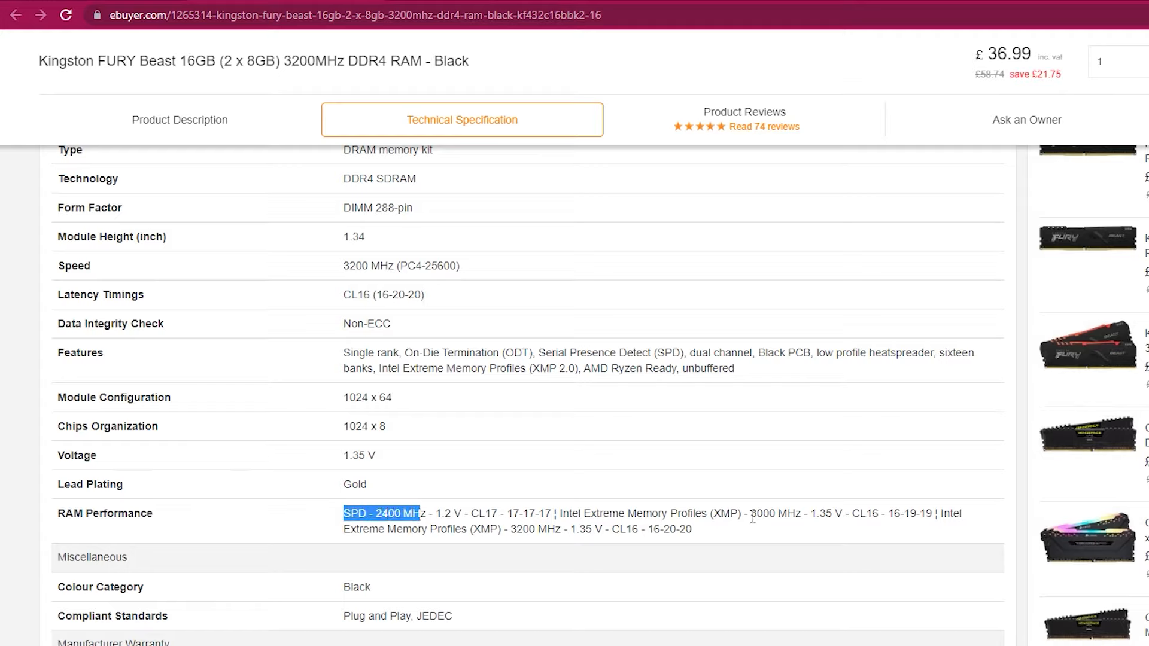
pyautogui.moveTo(511, 533)
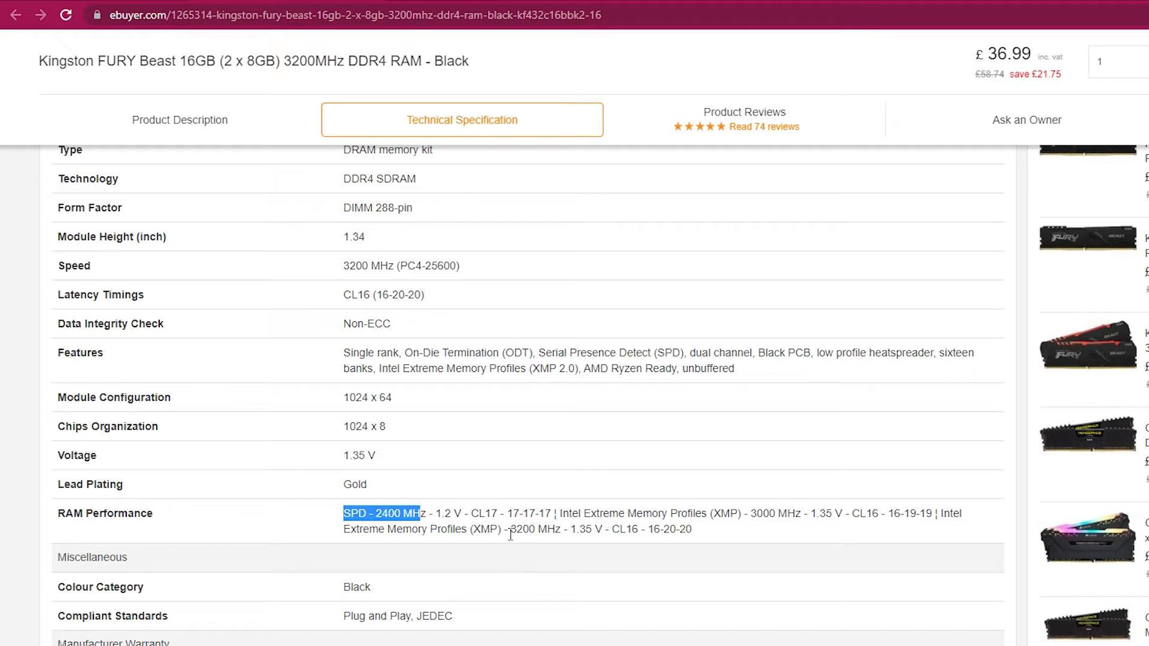
pyautogui.moveTo(774, 526)
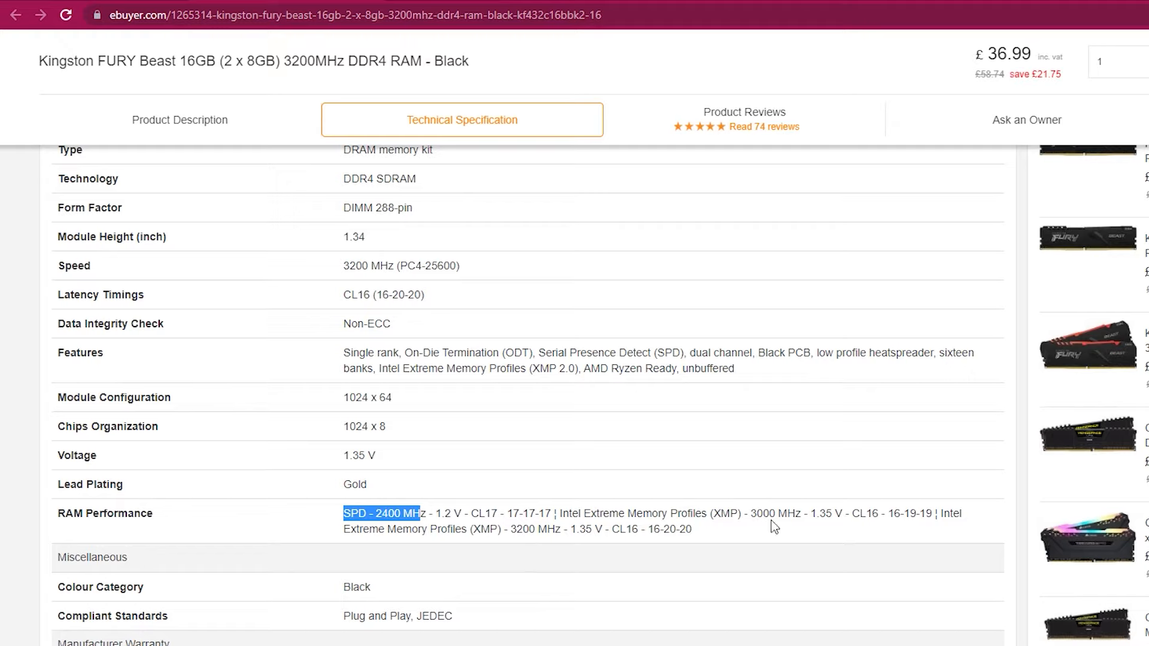